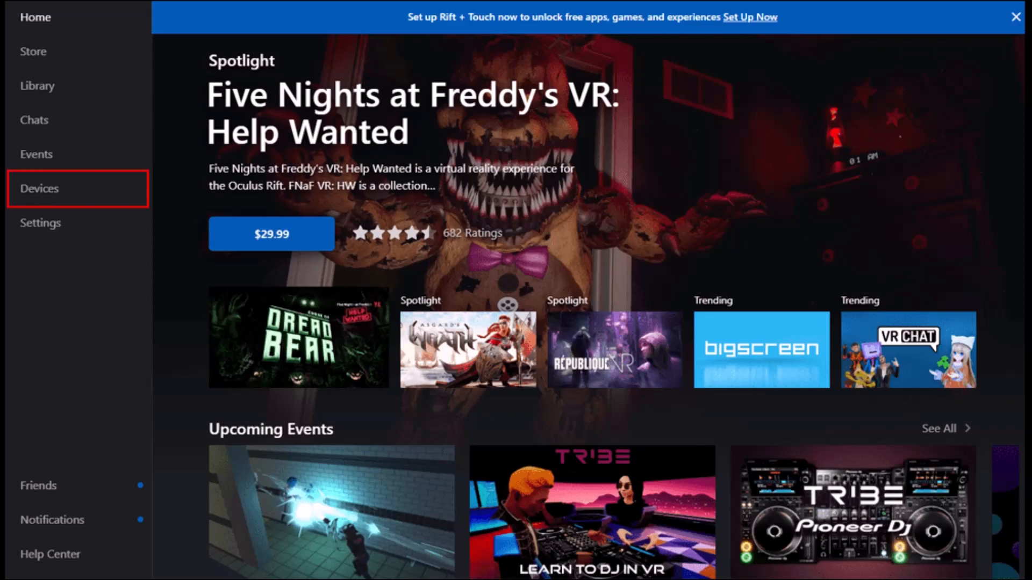
Show the Devices list, which reports no headsets found on the account.
{"action": "left_click", "coordinate": [39, 188]}
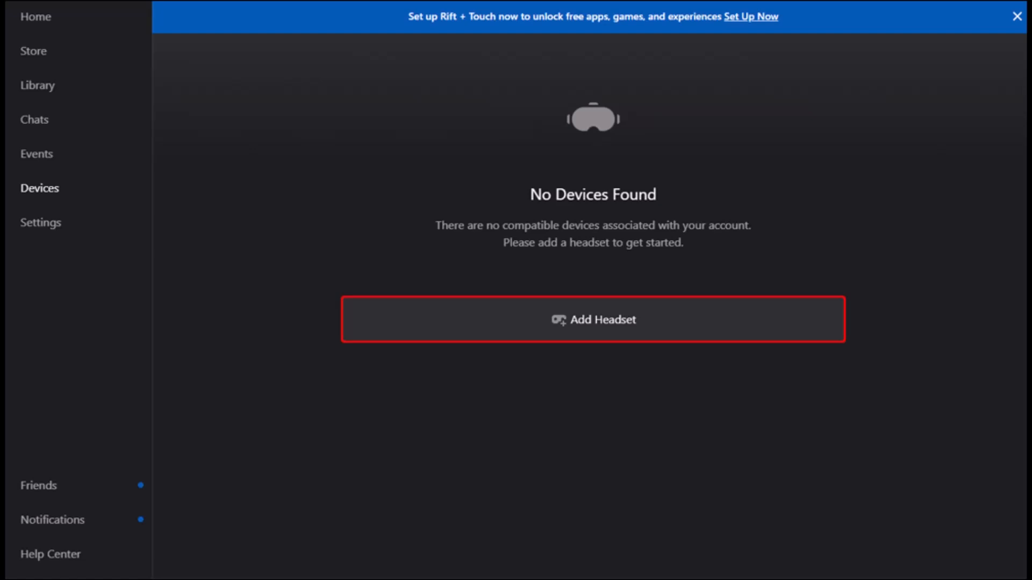
Add a Quest 2 headset, complete Link setup after the cable is connected, and enable Link in the headset.
{"action": "left_click", "coordinate": [592, 321]}
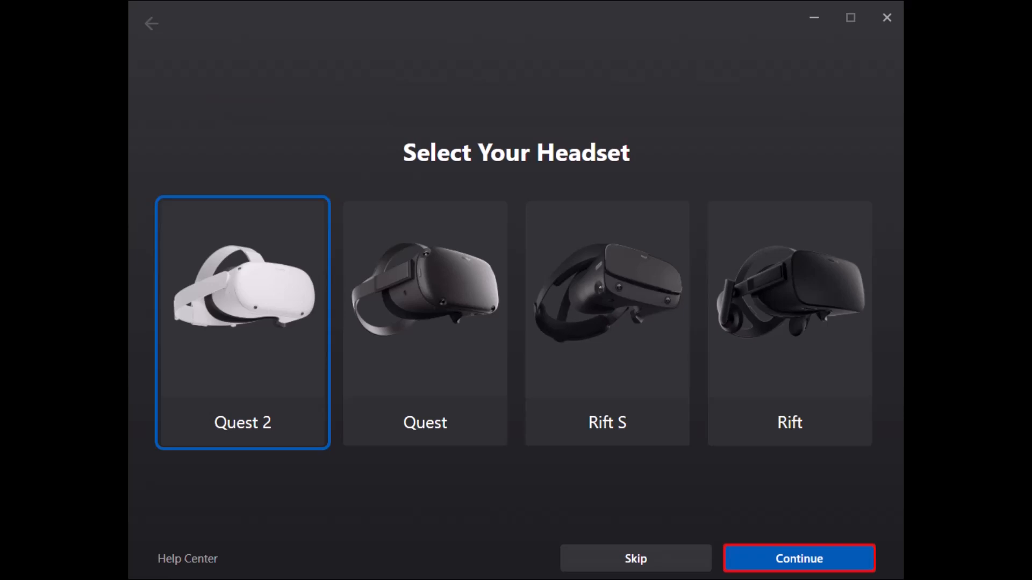
{"action": "left_click", "coordinate": [799, 558]}
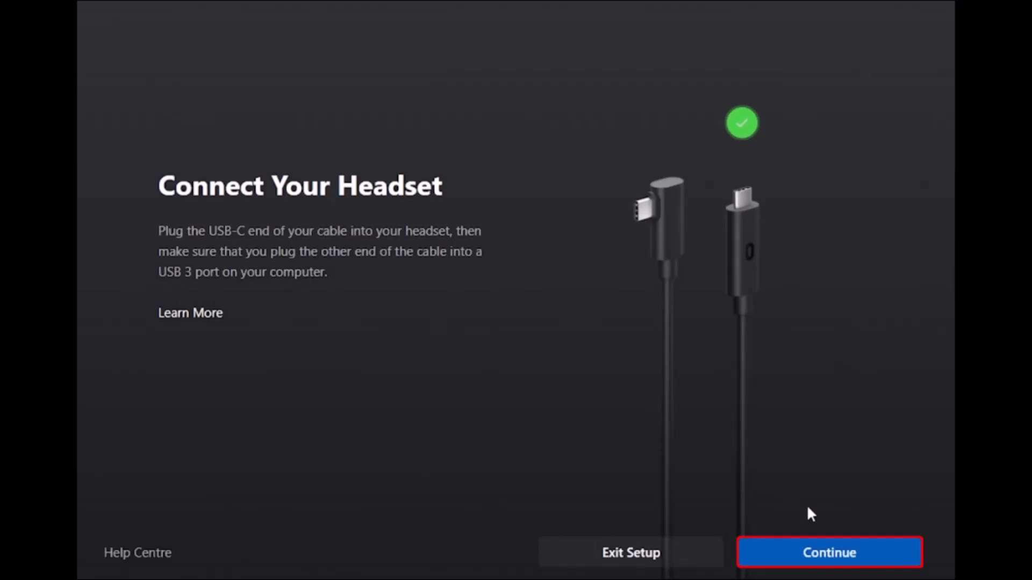
{"action": "left_click", "coordinate": [829, 553]}
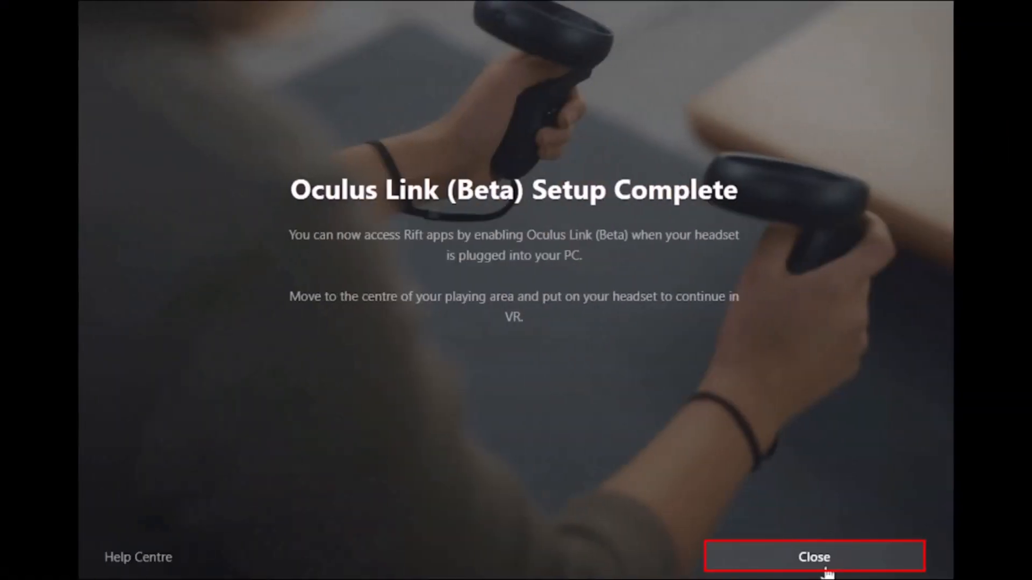
{"action": "left_click", "coordinate": [813, 557]}
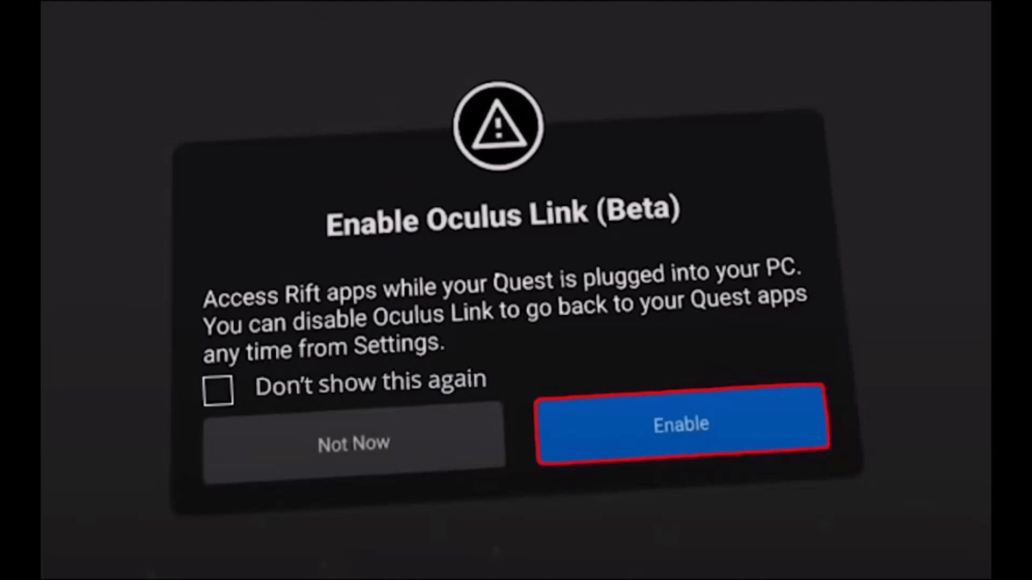
{"action": "left_click", "coordinate": [681, 424]}
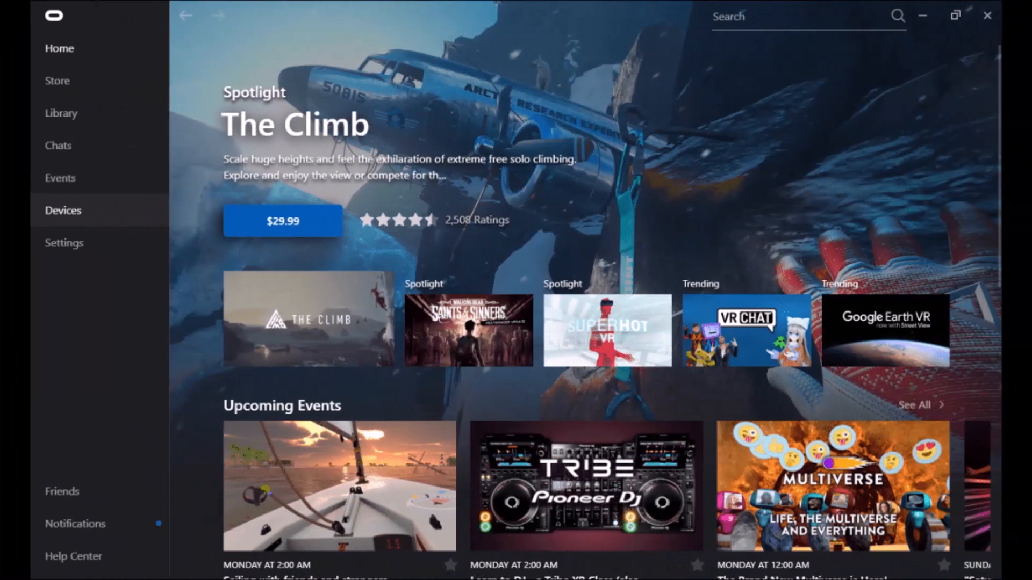
Switch on Unknown Sources in the General settings so apps from unknown sources can run.
{"action": "left_click", "coordinate": [63, 243]}
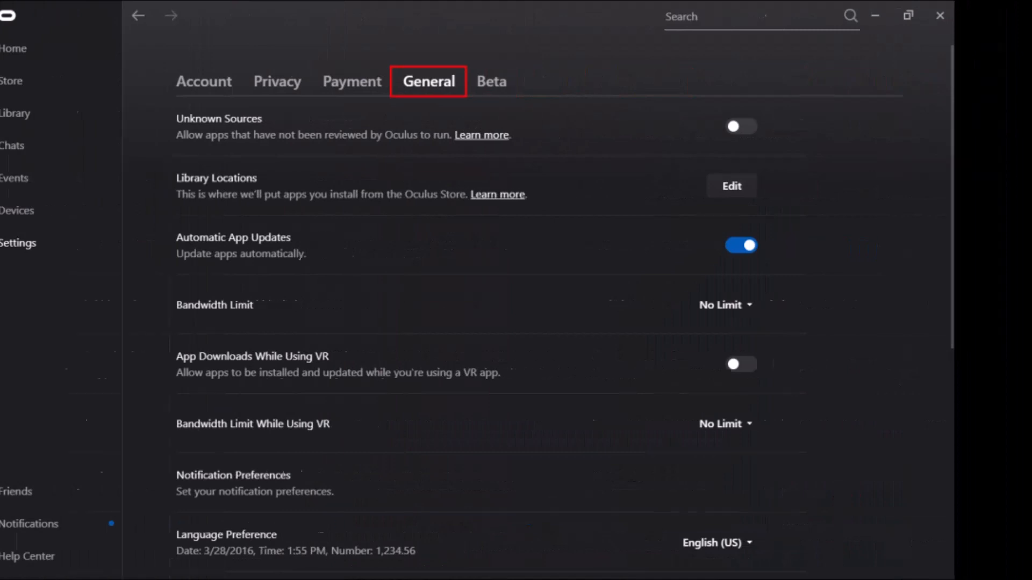
{"action": "left_click", "coordinate": [740, 126]}
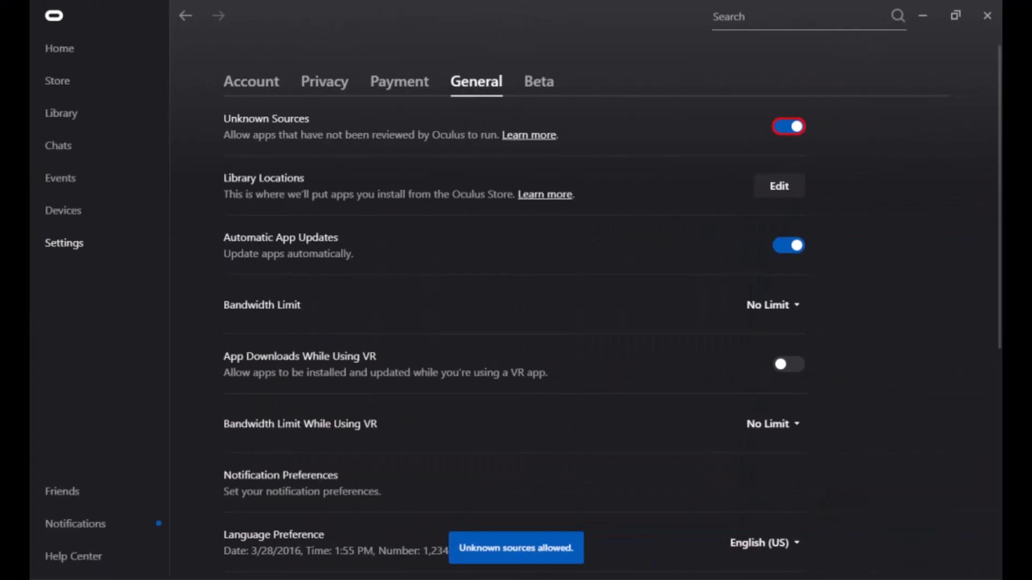